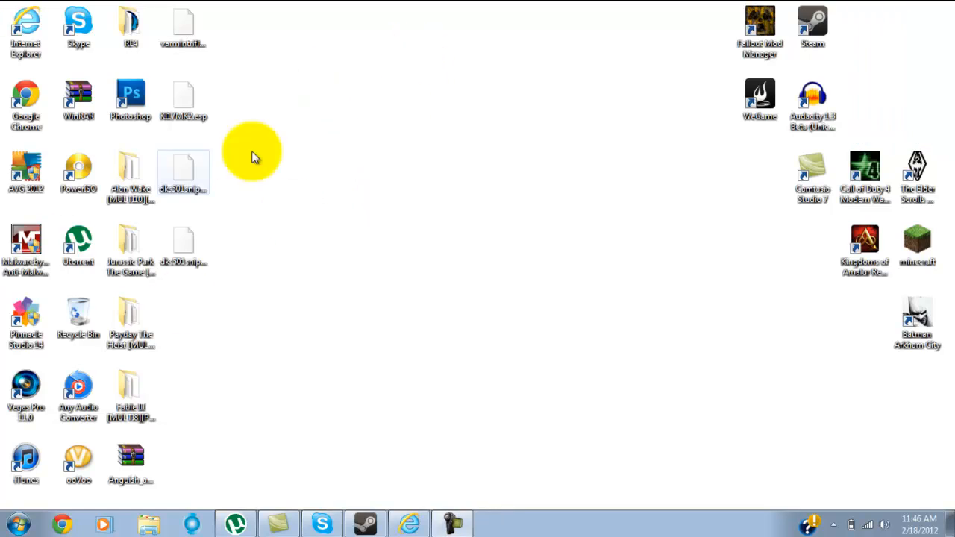
{"action": "mouse_move", "coordinate": [561, 309]}
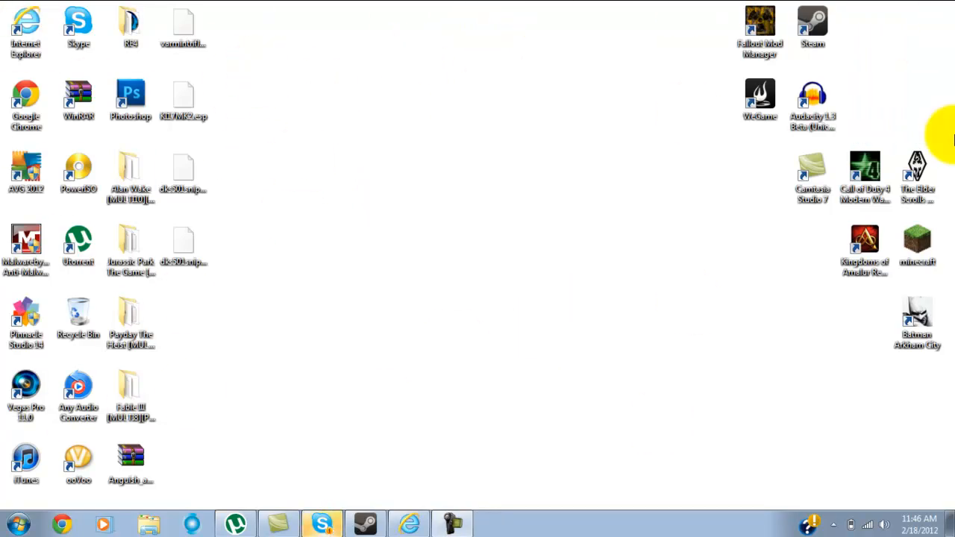
{"action": "mouse_move", "coordinate": [612, 132]}
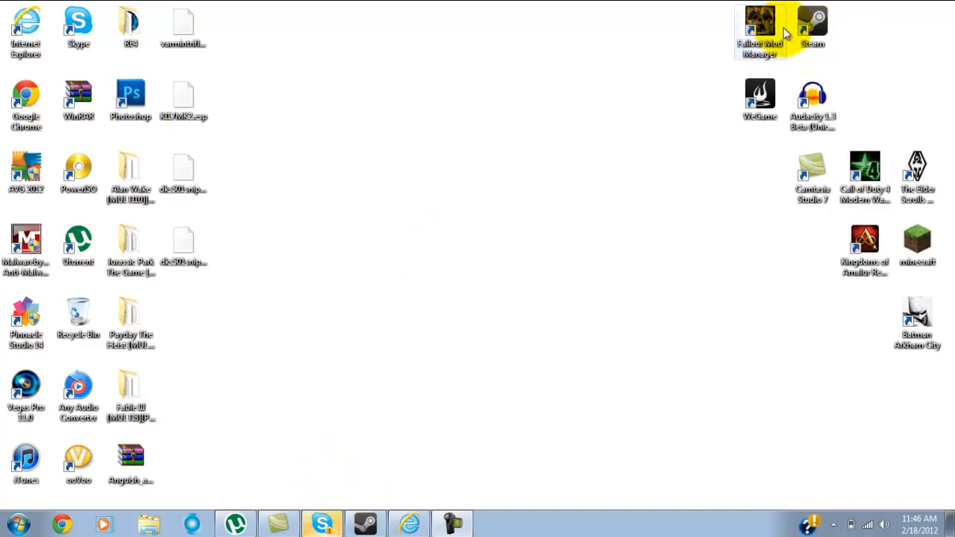
{"action": "mouse_move", "coordinate": [760, 48]}
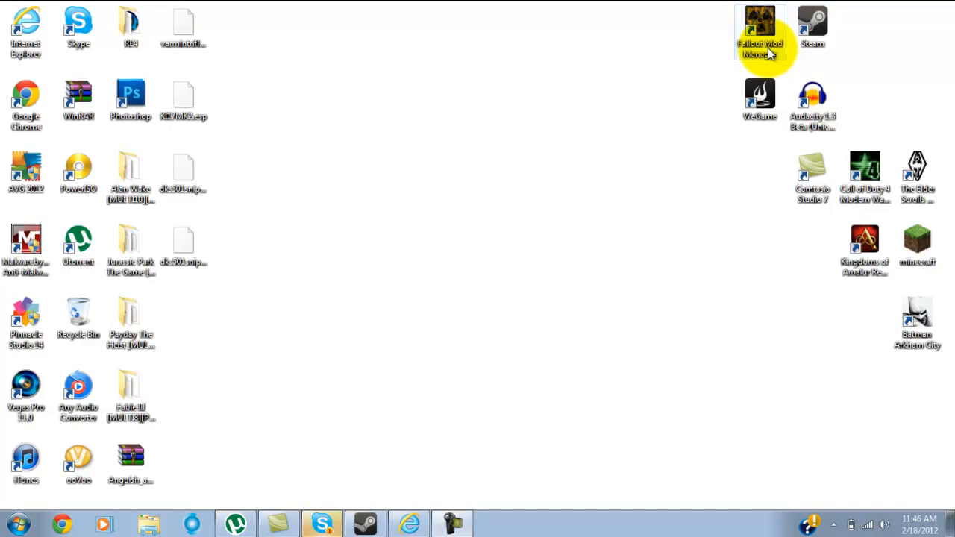
{"action": "mouse_move", "coordinate": [734, 63]}
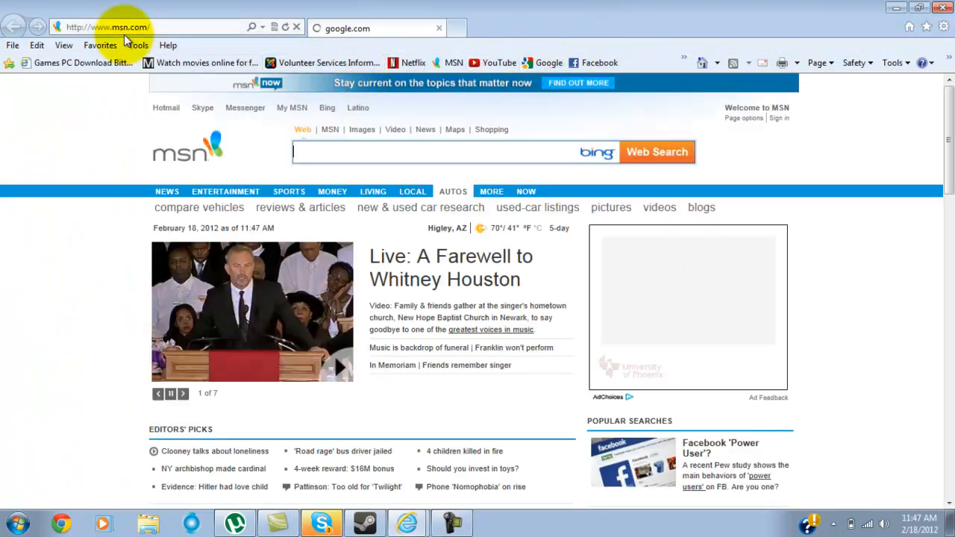
Step: Search Google for "fallout mod manager" and open the FOMM result on newvegas.nexusmods.com
{"action": "left_click", "coordinate": [376, 27]}
{"action": "type", "text": "fa"}
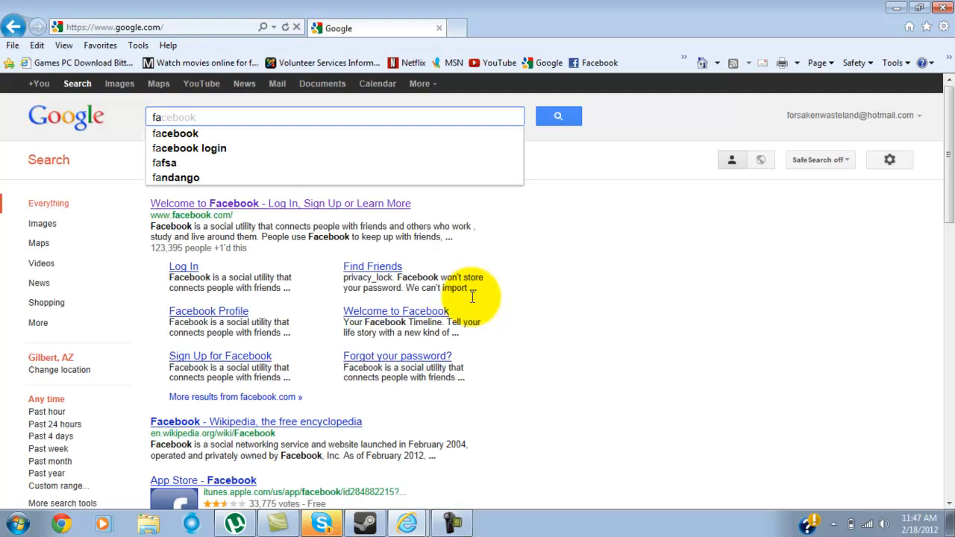
{"action": "left_click", "coordinate": [454, 62]}
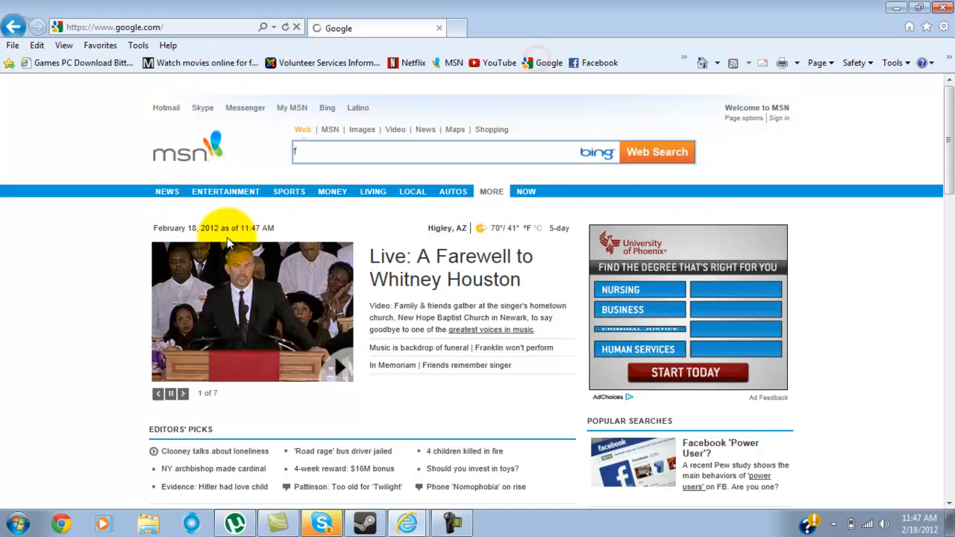
{"action": "type", "text": "fallout mod manager"}
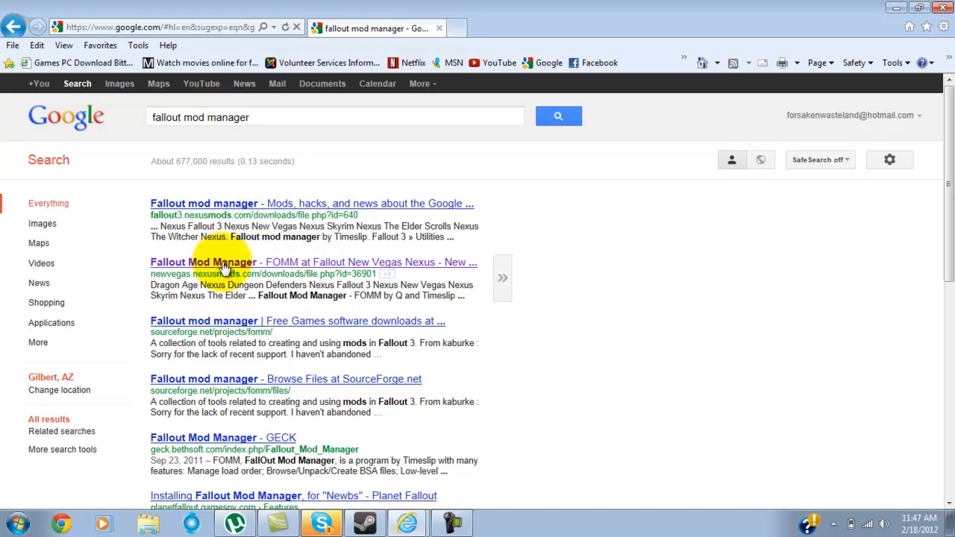
{"action": "left_click", "coordinate": [203, 263]}
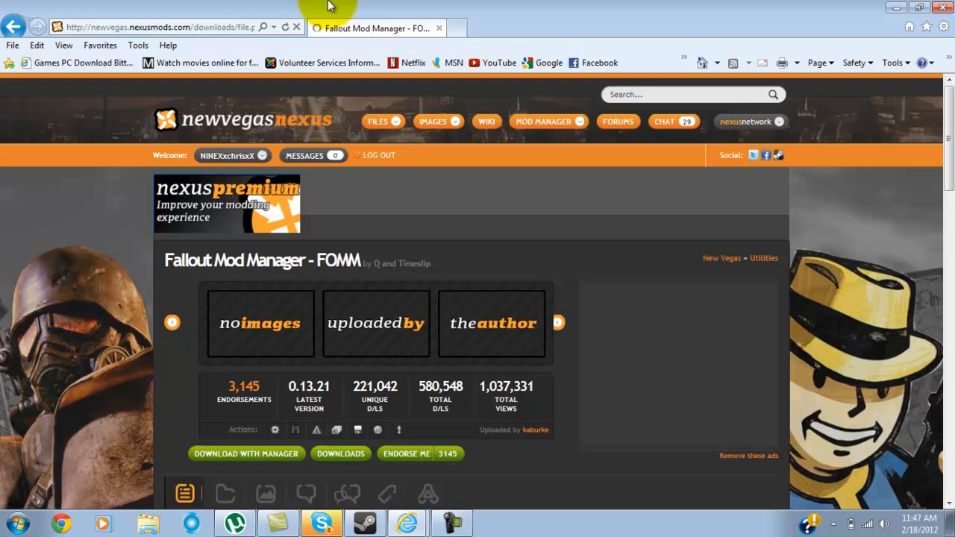
Step: Browse the FOMM page and its Files tab, heading toward the Cheat Terminal mod page
{"action": "left_click", "coordinate": [378, 123]}
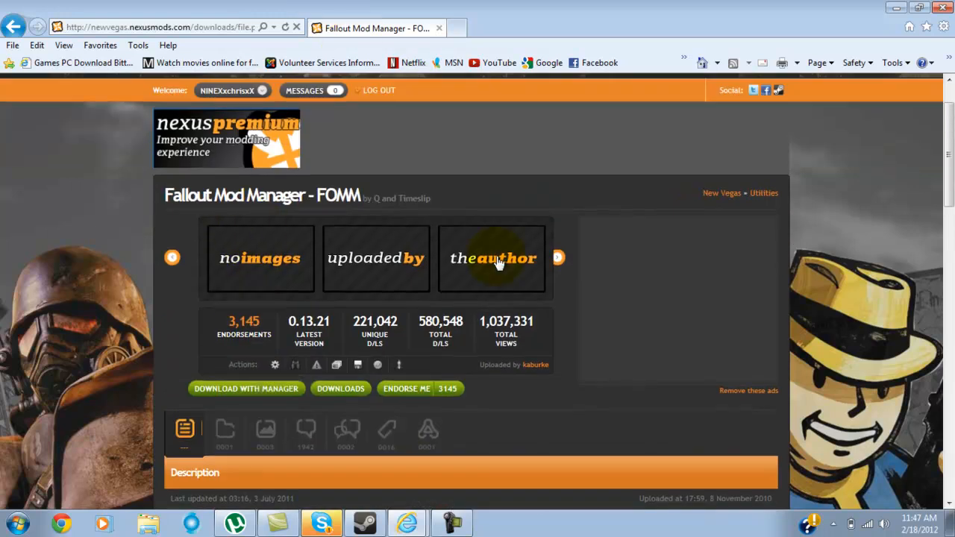
{"action": "scroll", "scroll_direction": "down", "scroll_amount": 3}
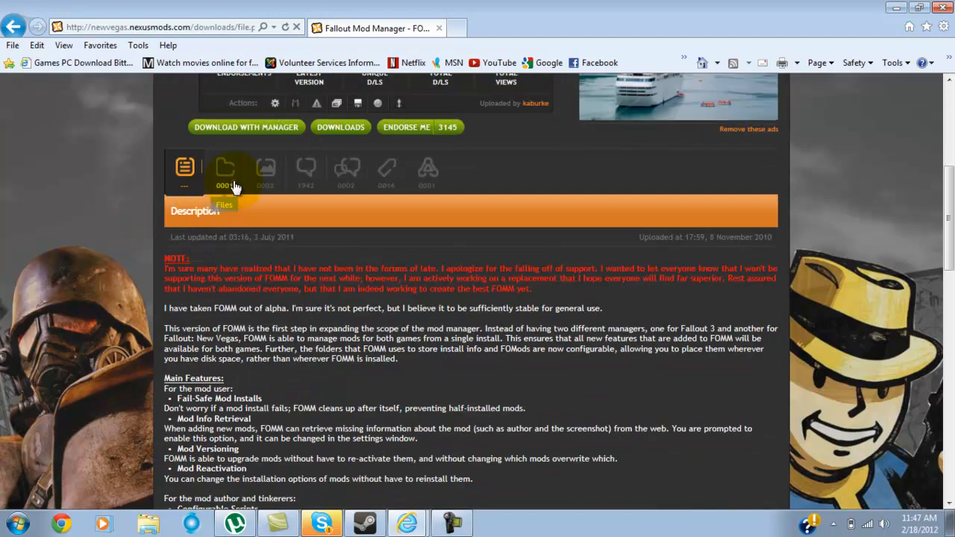
{"action": "scroll", "scroll_direction": "up", "scroll_amount": 3}
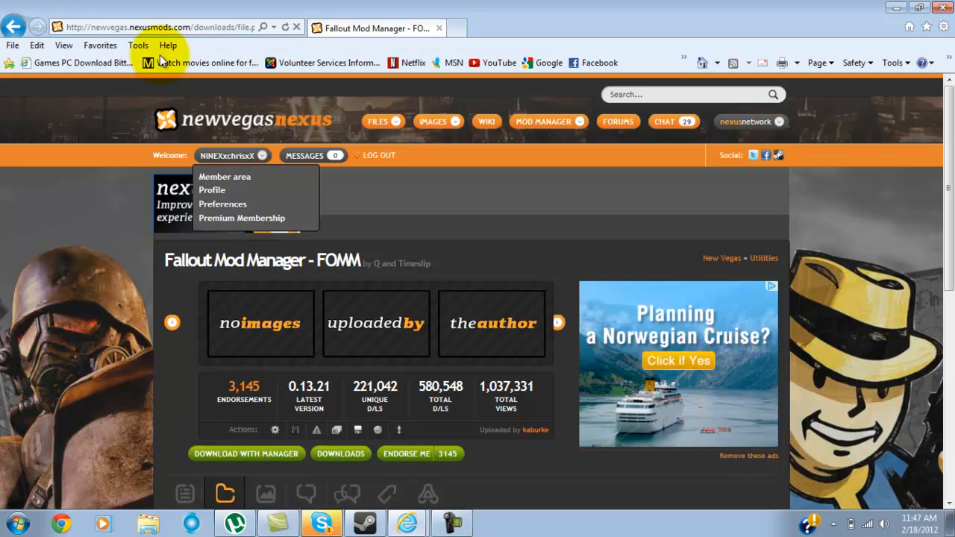
{"action": "left_click", "coordinate": [379, 123]}
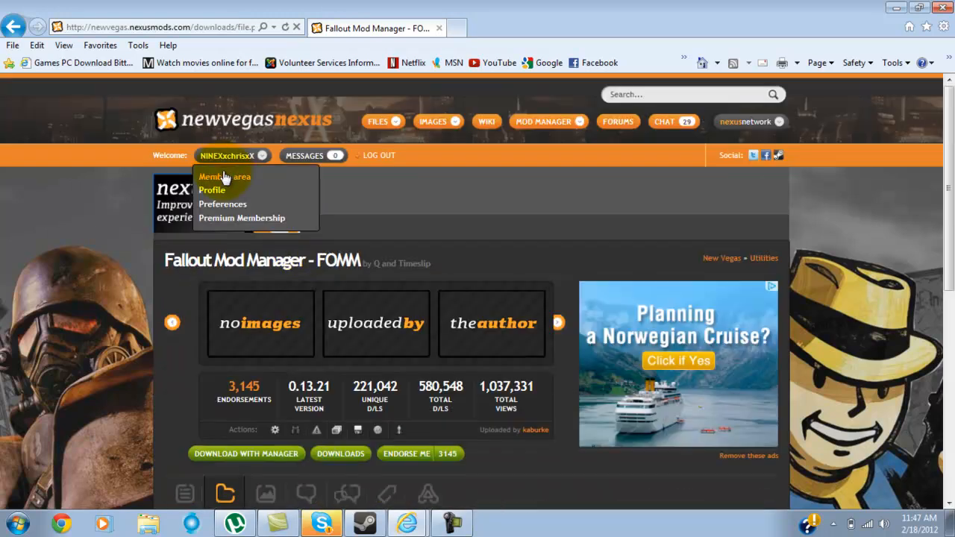
{"action": "scroll", "scroll_direction": "down", "scroll_amount": 3}
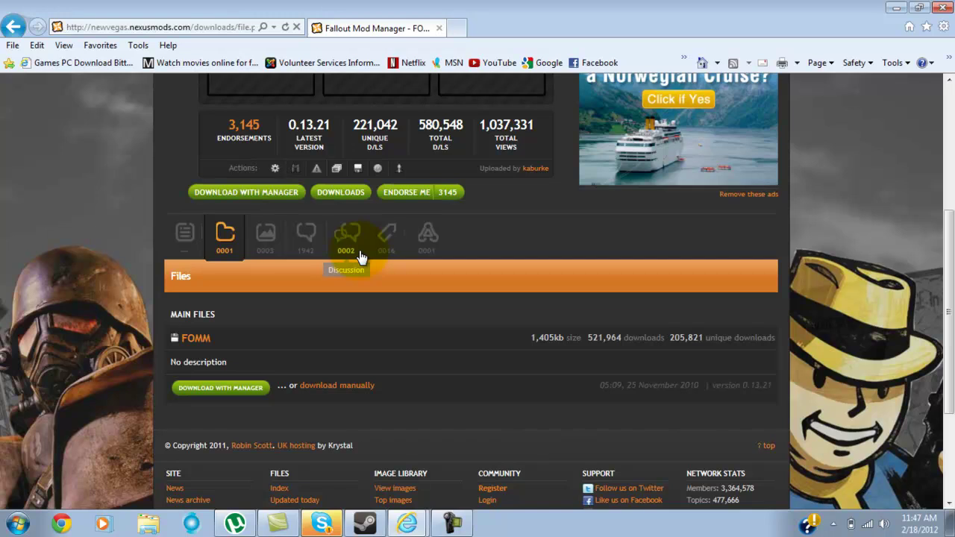
{"action": "mouse_move", "coordinate": [539, 342]}
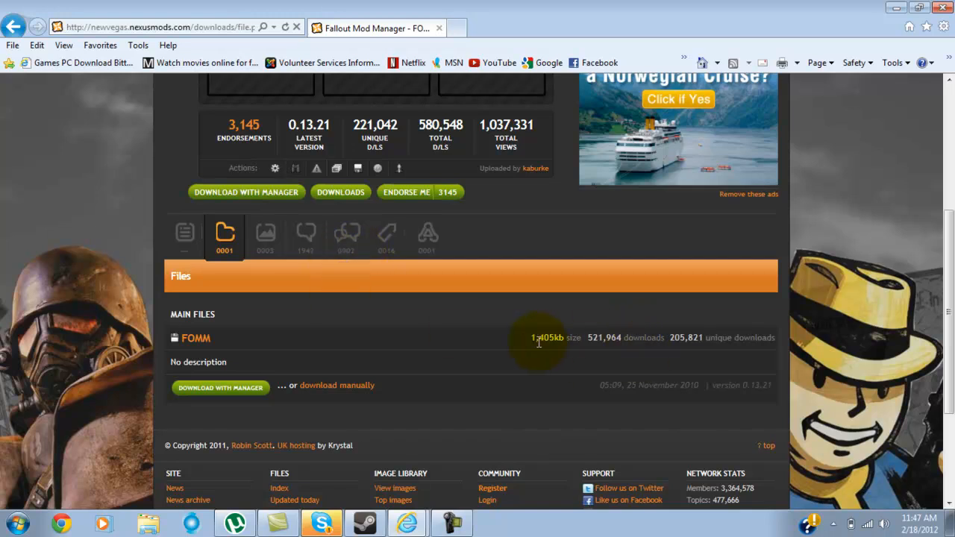
{"action": "scroll", "scroll_direction": "up", "scroll_amount": 3}
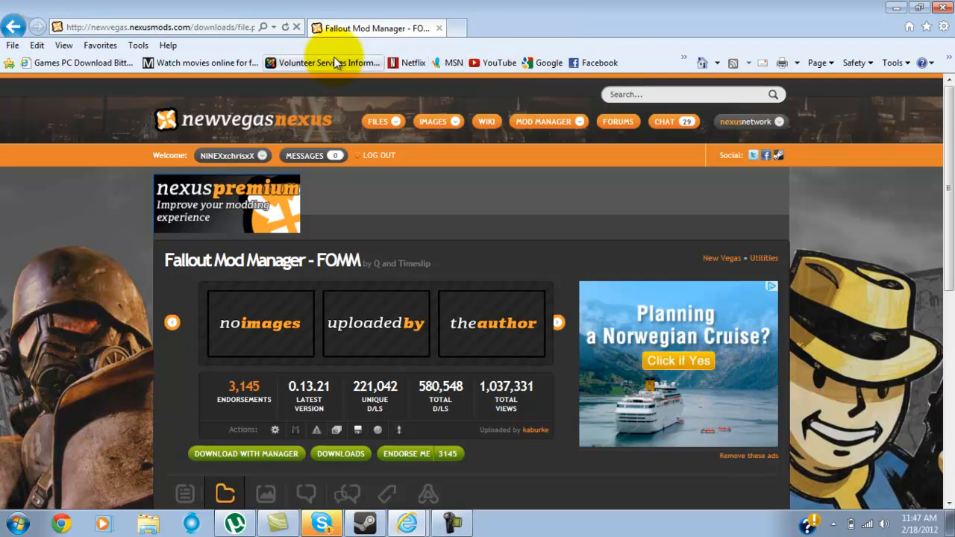
{"action": "mouse_move", "coordinate": [344, 102]}
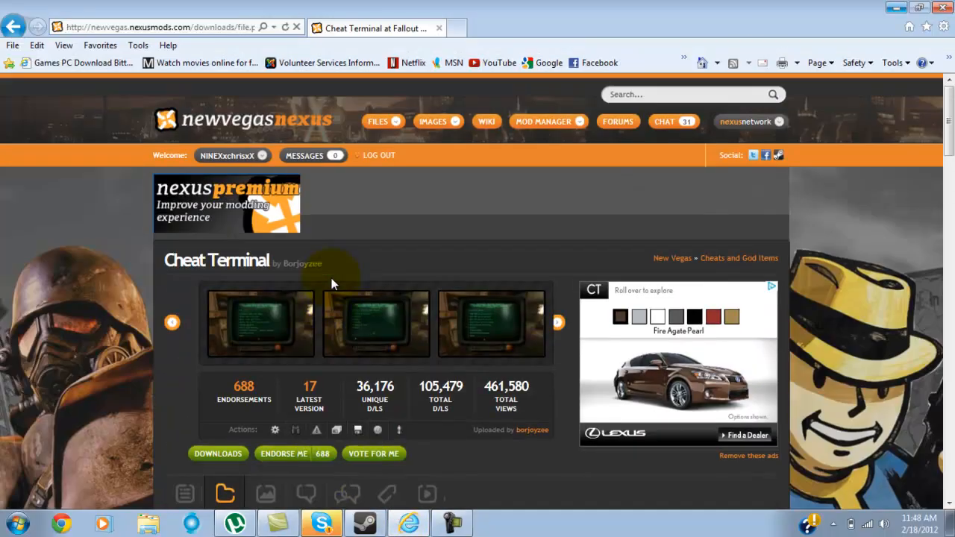
Step: Download CT Portable V17 manually from Main Files and save the archive to the Desktop
{"action": "scroll", "scroll_direction": "down", "scroll_amount": 3}
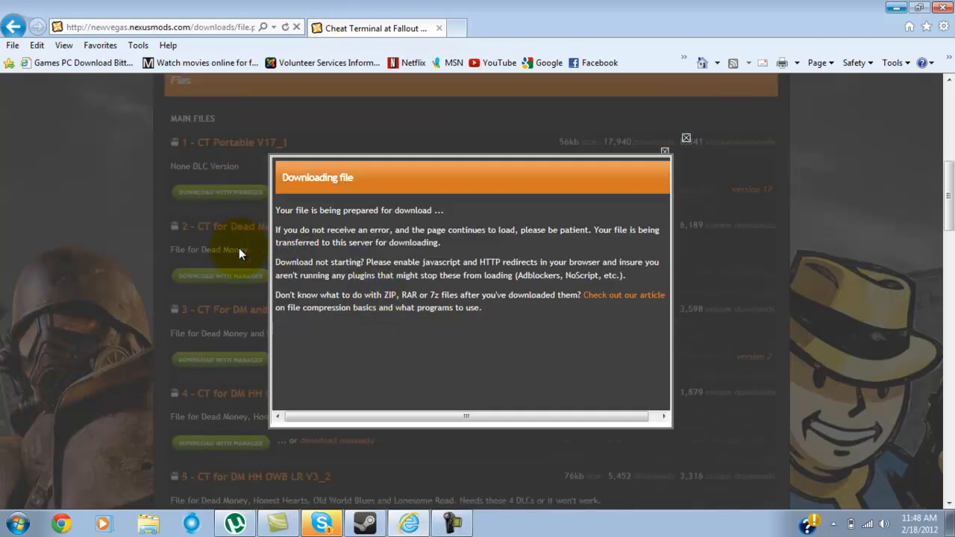
{"action": "mouse_move", "coordinate": [535, 167]}
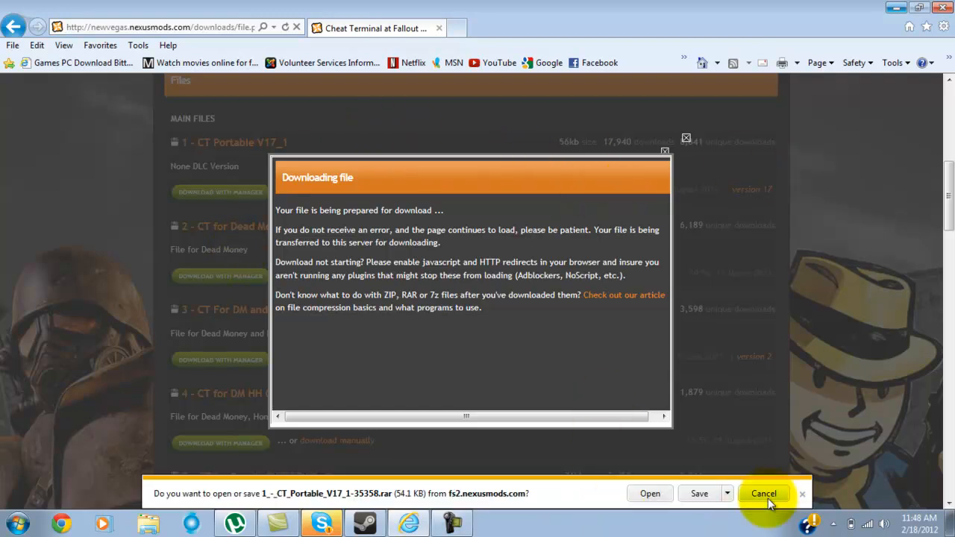
{"action": "left_click", "coordinate": [727, 492]}
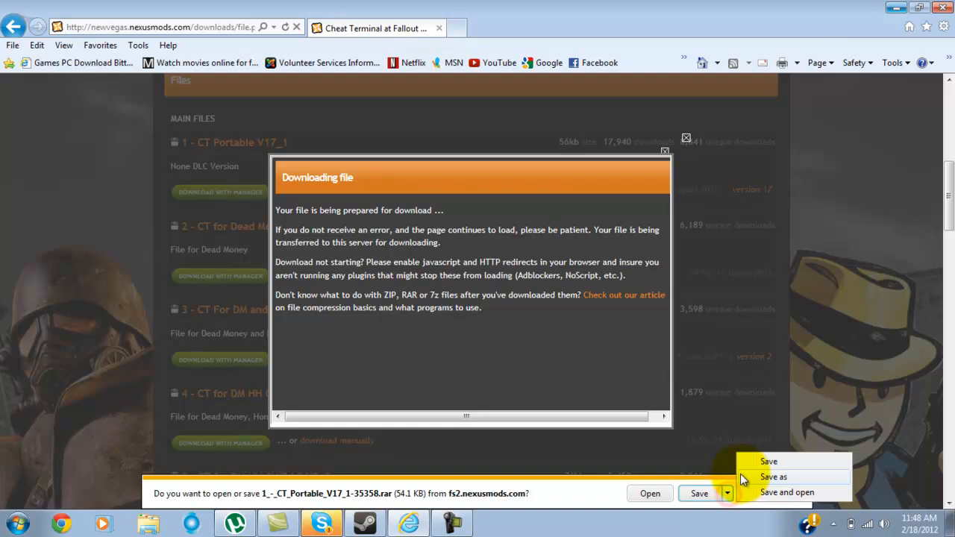
{"action": "left_click", "coordinate": [773, 478]}
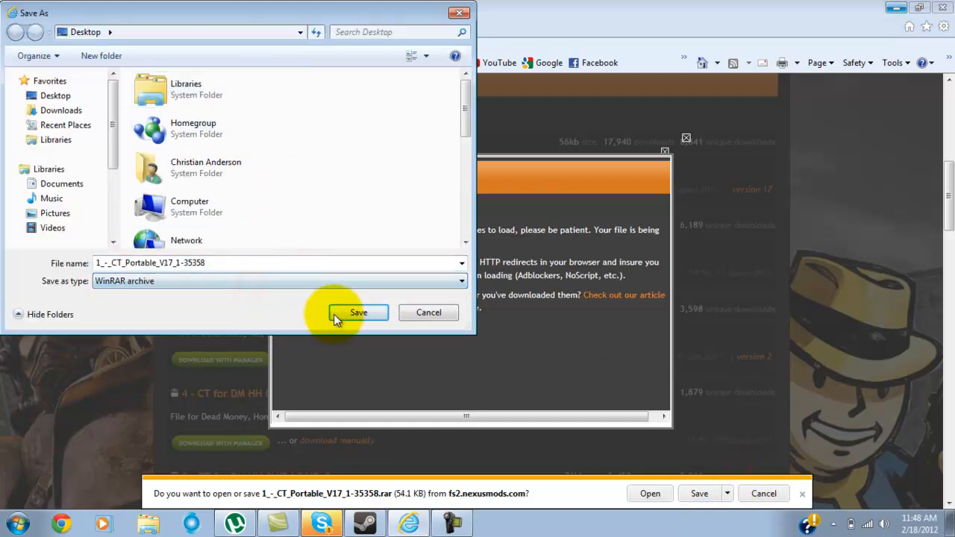
{"action": "left_click", "coordinate": [358, 312]}
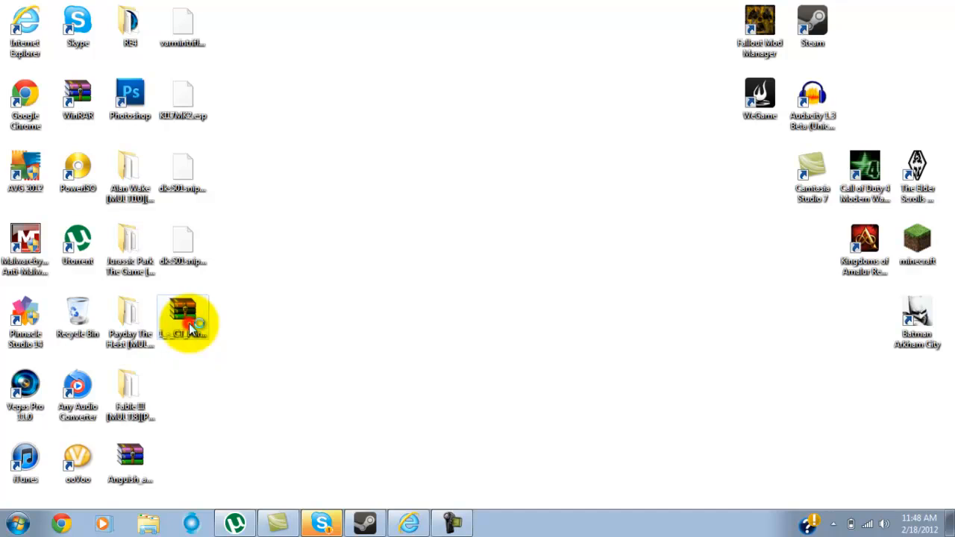
Step: Extract the Cheat Terminal .rar to the Desktop with WinRAR and close the archive
{"action": "double_click", "coordinate": [182, 313]}
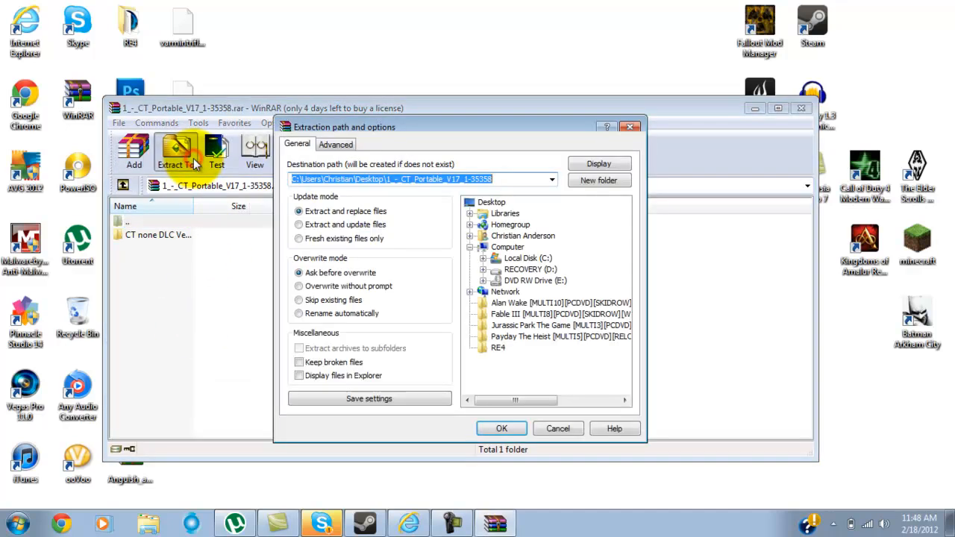
{"action": "left_click", "coordinate": [491, 203]}
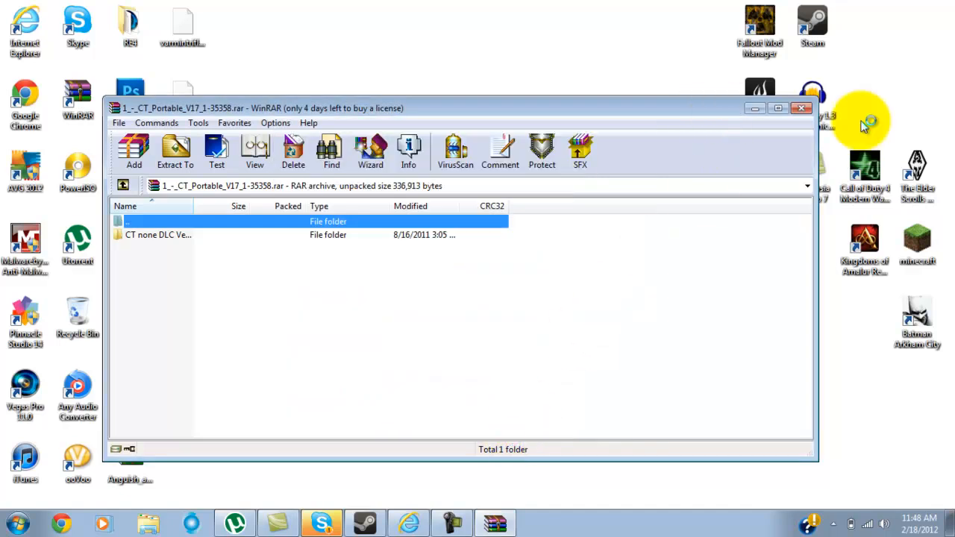
{"action": "left_click", "coordinate": [801, 108]}
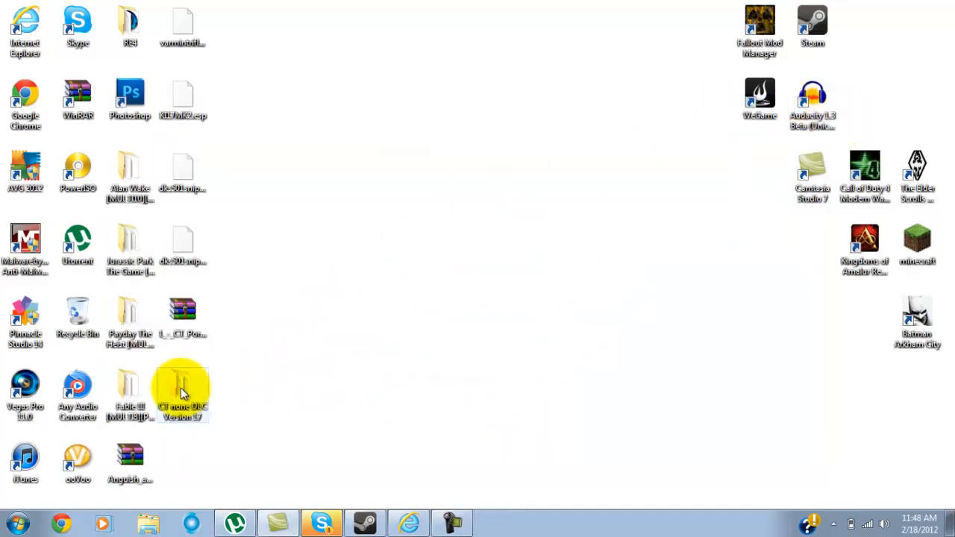
Step: Launch FOMM for Fallout: New Vegas, allow Fallout.ini changes, and enter the Package Manager without Nexus login
{"action": "double_click", "coordinate": [759, 27]}
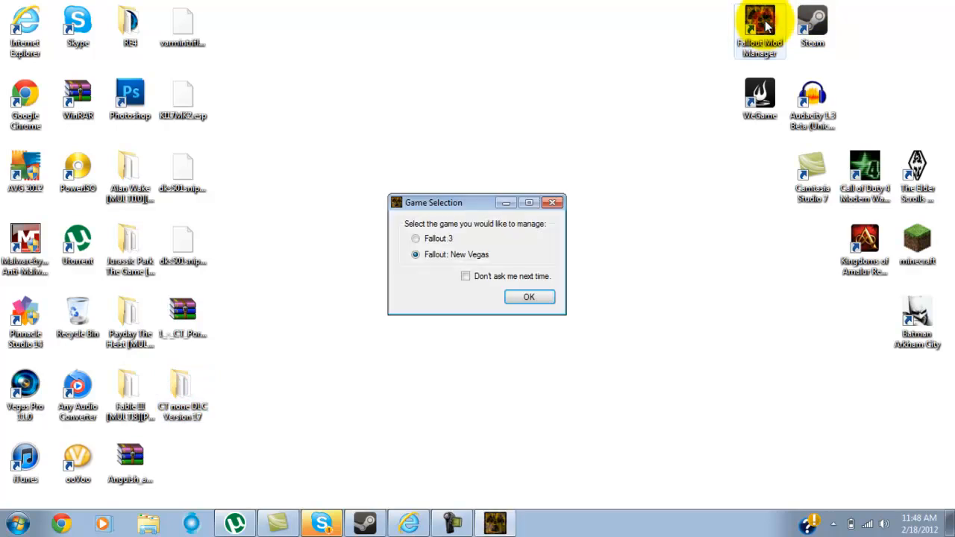
{"action": "mouse_move", "coordinate": [475, 270]}
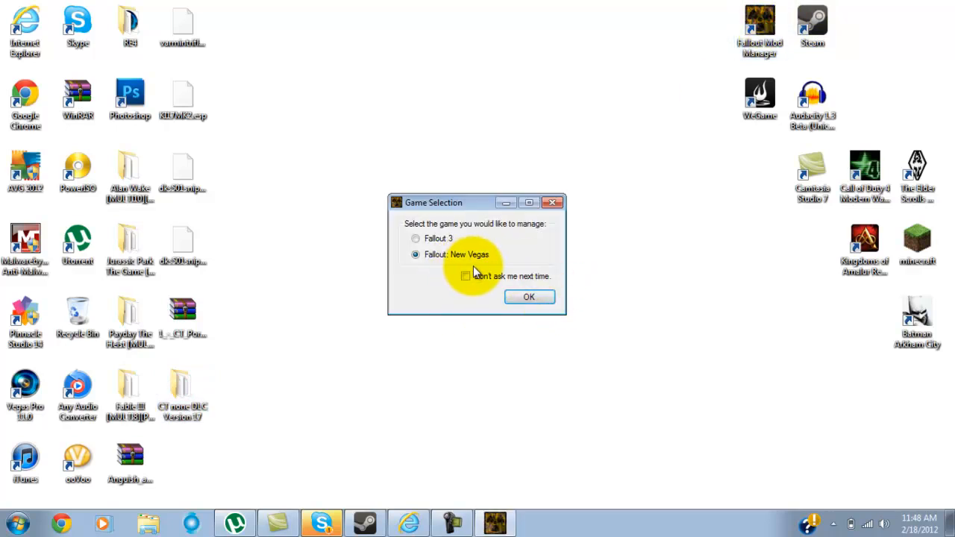
{"action": "left_click", "coordinate": [528, 297]}
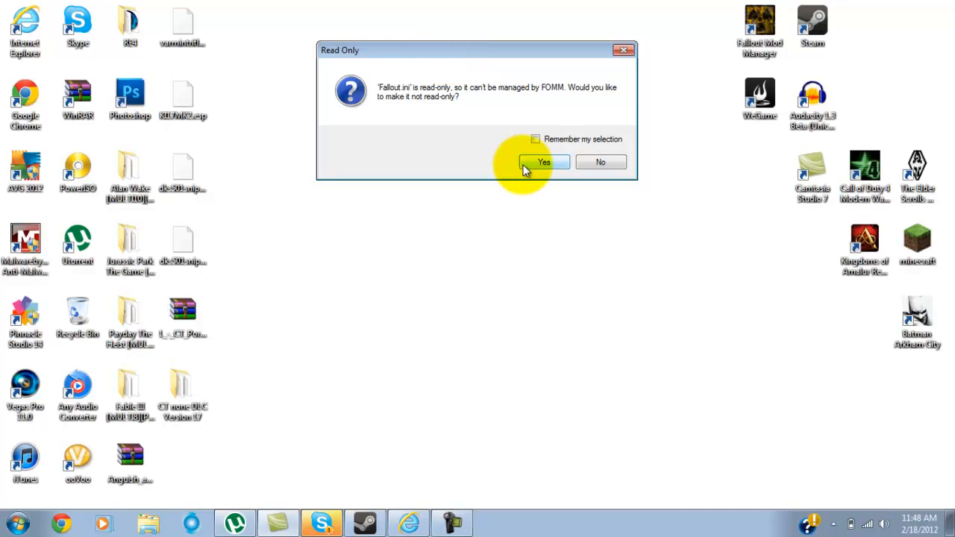
{"action": "left_click", "coordinate": [543, 161]}
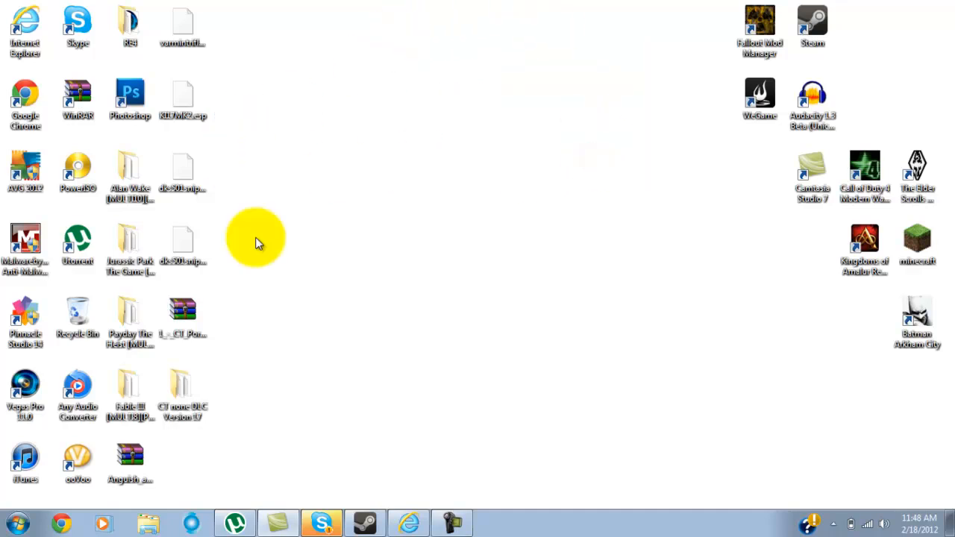
{"action": "double_click", "coordinate": [759, 21]}
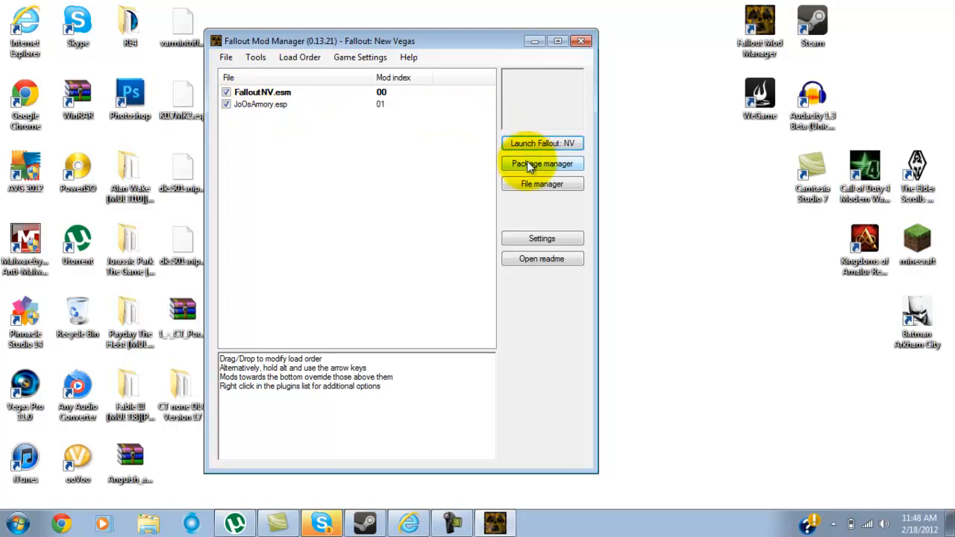
{"action": "left_click", "coordinate": [542, 162]}
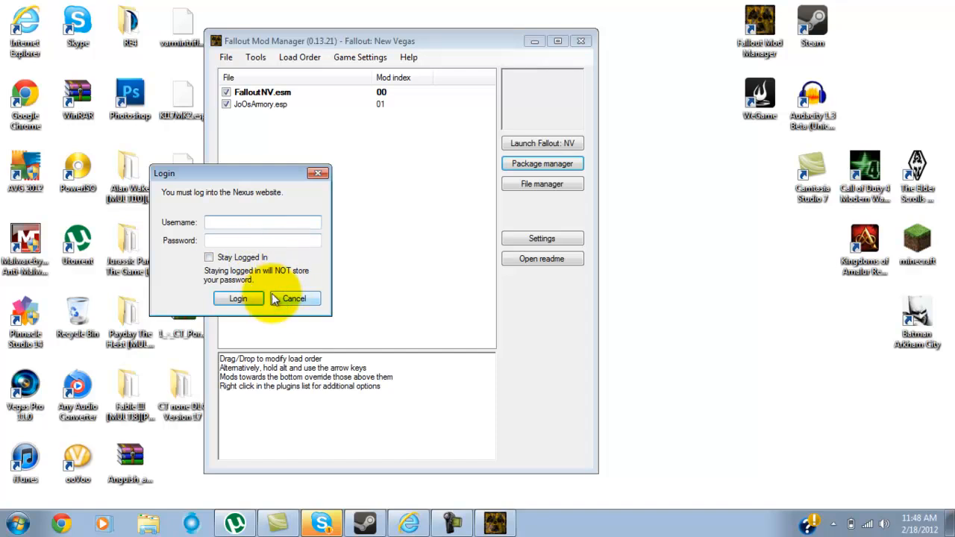
{"action": "left_click", "coordinate": [294, 298]}
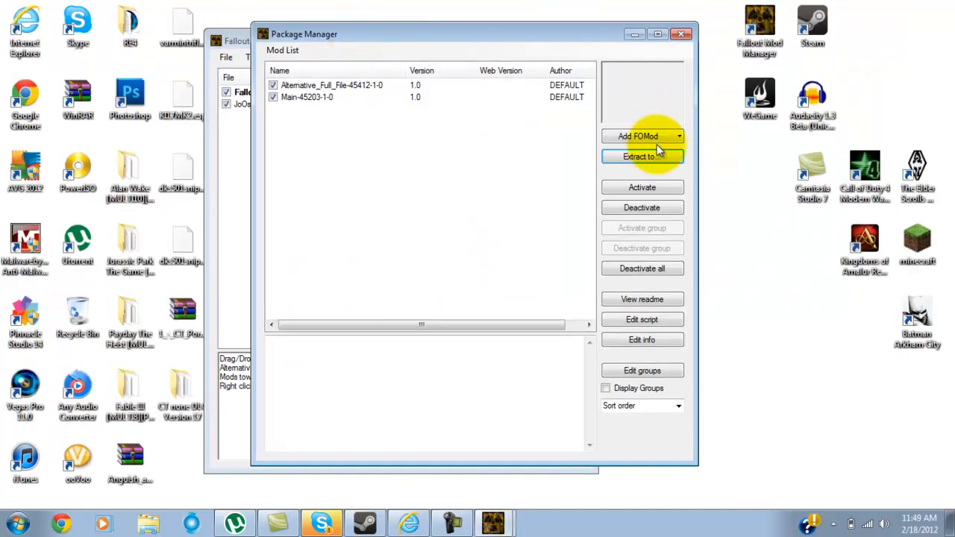
Step: Add the 1_-_CT_Portable_V17_1-35358 archive from the CT none DLC Version 17 folder and dismiss the crash error
{"action": "left_click", "coordinate": [638, 136]}
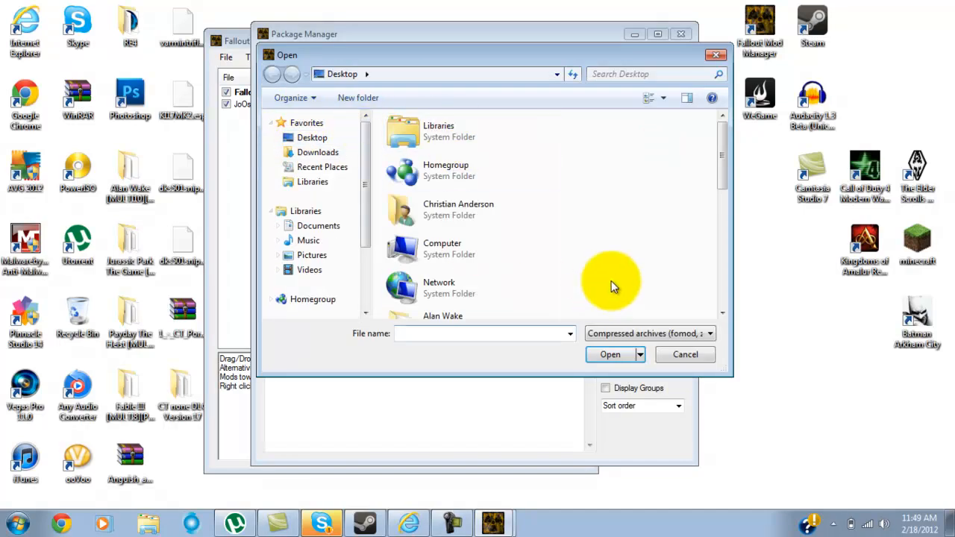
{"action": "scroll", "scroll_direction": "down", "scroll_amount": 3}
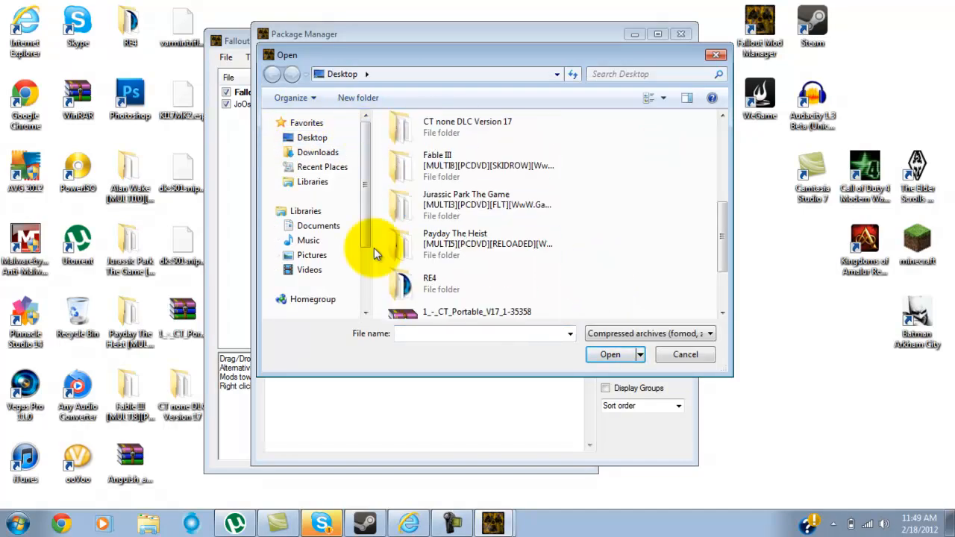
{"action": "scroll", "scroll_direction": "down", "scroll_amount": 3}
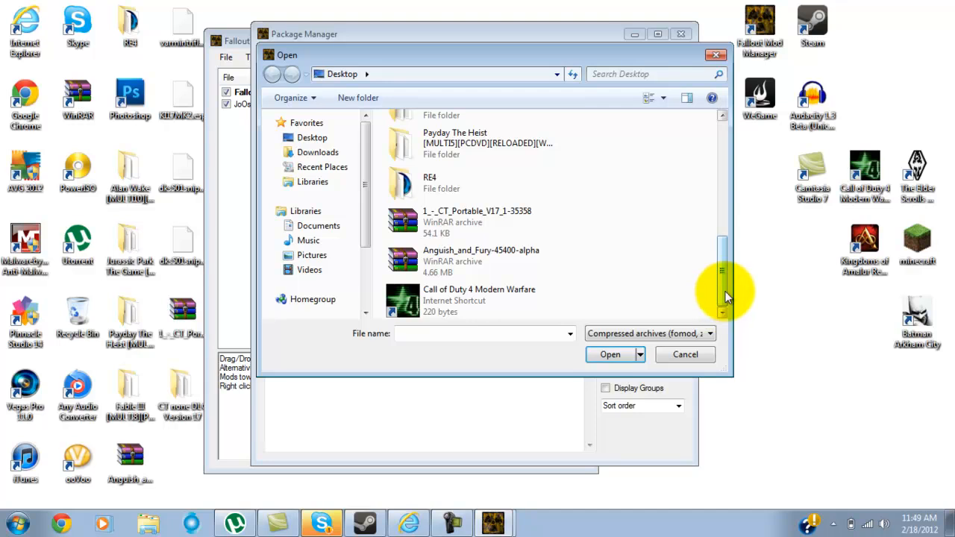
{"action": "scroll", "scroll_direction": "up", "scroll_amount": 3}
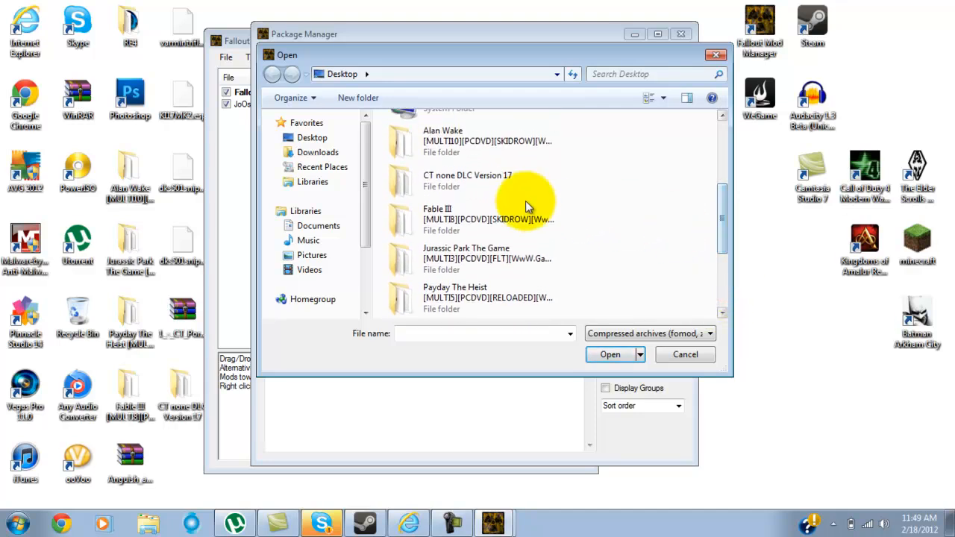
{"action": "double_click", "coordinate": [468, 181]}
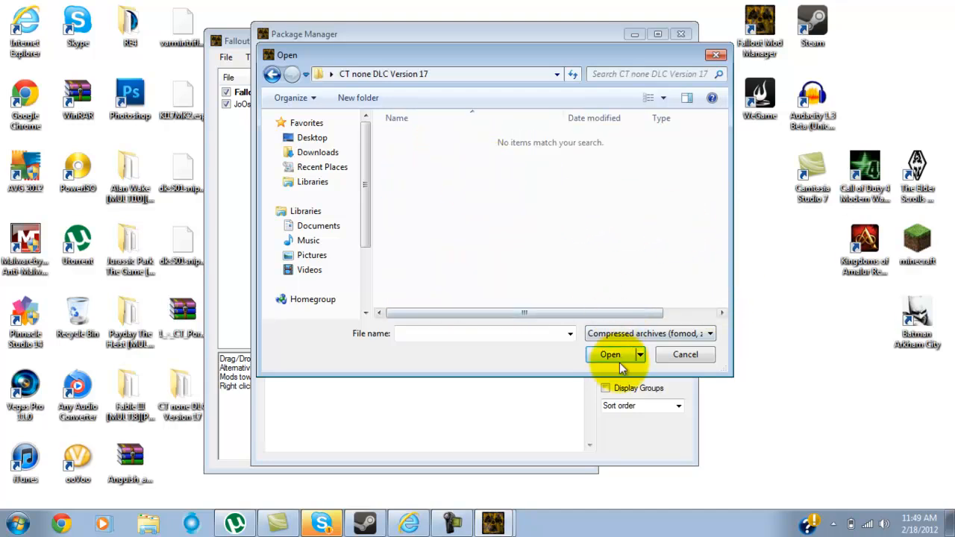
{"action": "mouse_move", "coordinate": [291, 69]}
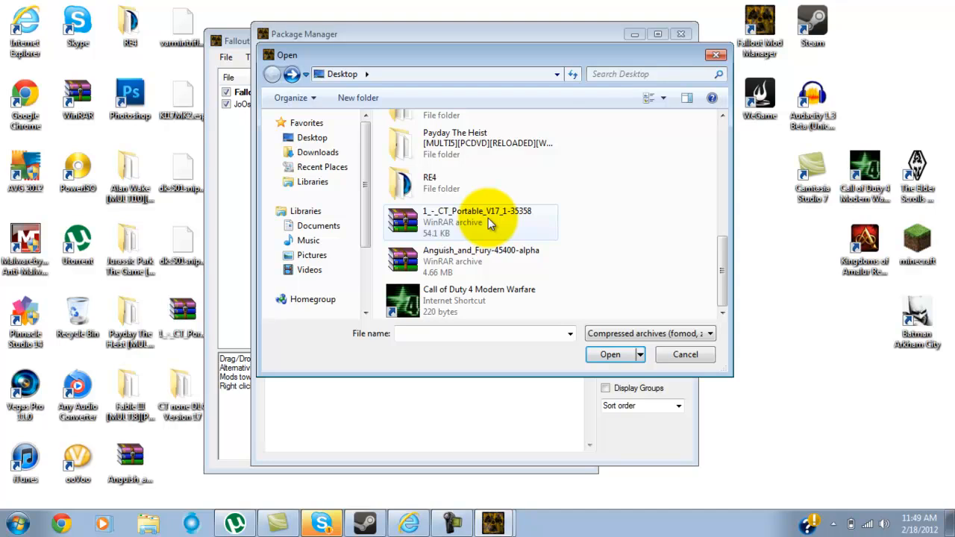
{"action": "left_click", "coordinate": [609, 355]}
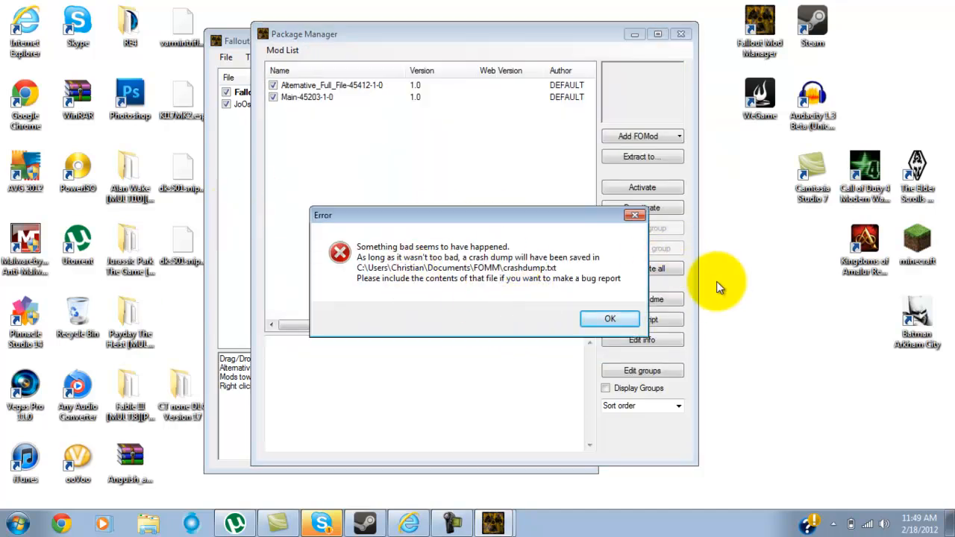
{"action": "mouse_move", "coordinate": [605, 296]}
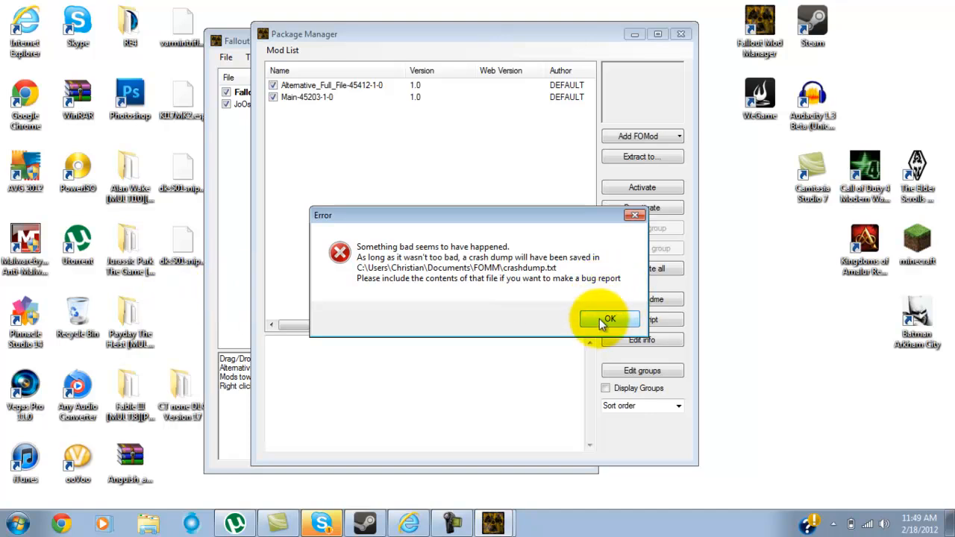
{"action": "left_click", "coordinate": [609, 320]}
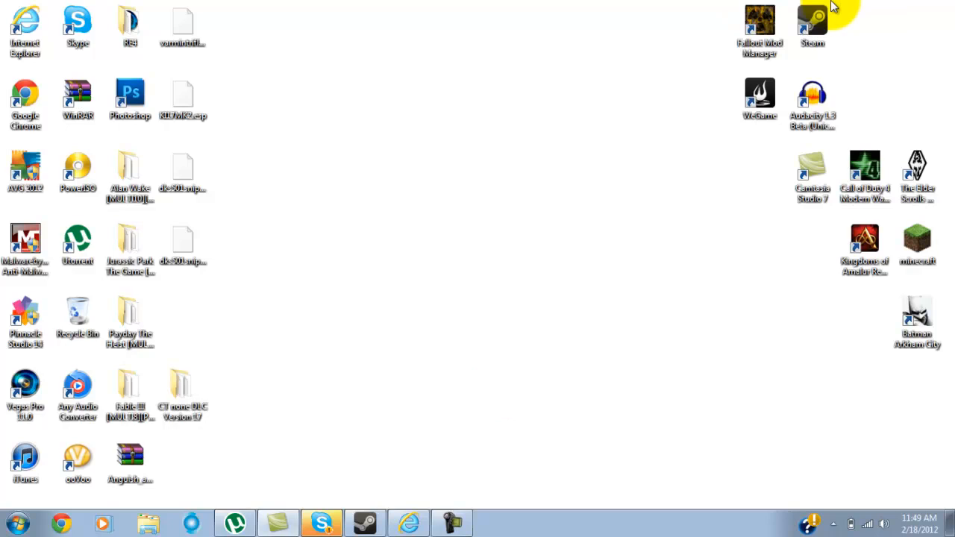
Step: Relaunch FOMM for Fallout: New Vegas, activate the CT Portable V17 mod and acknowledge the successful install
{"action": "double_click", "coordinate": [759, 22]}
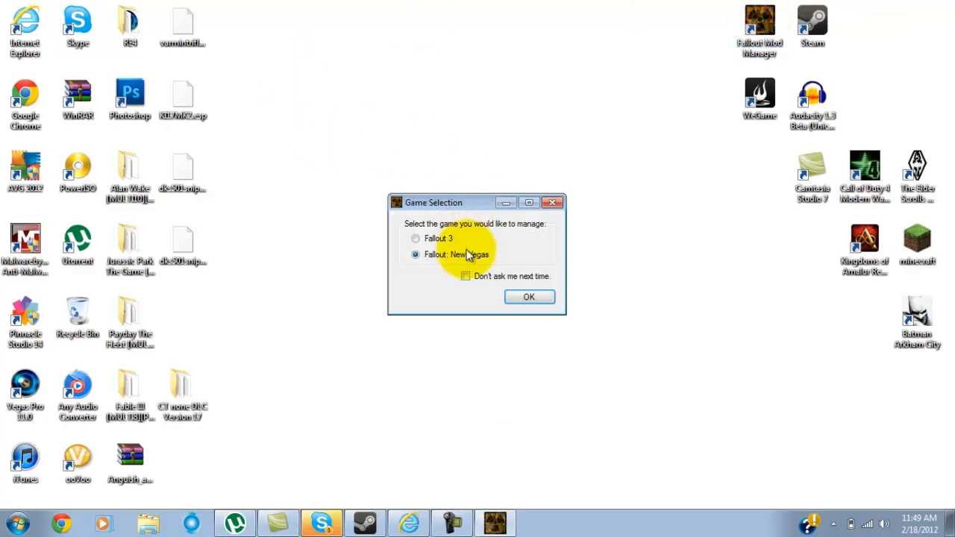
{"action": "left_click", "coordinate": [528, 296]}
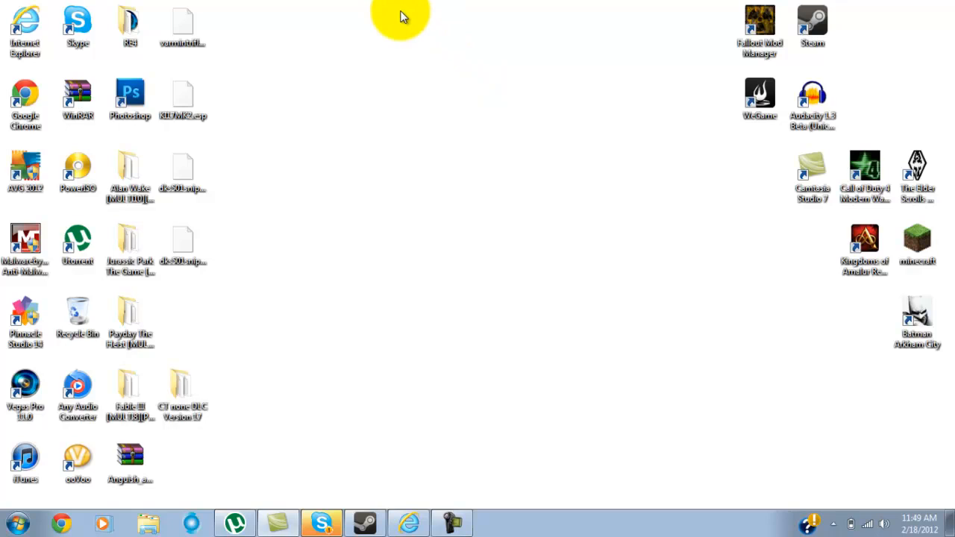
{"action": "double_click", "coordinate": [758, 29]}
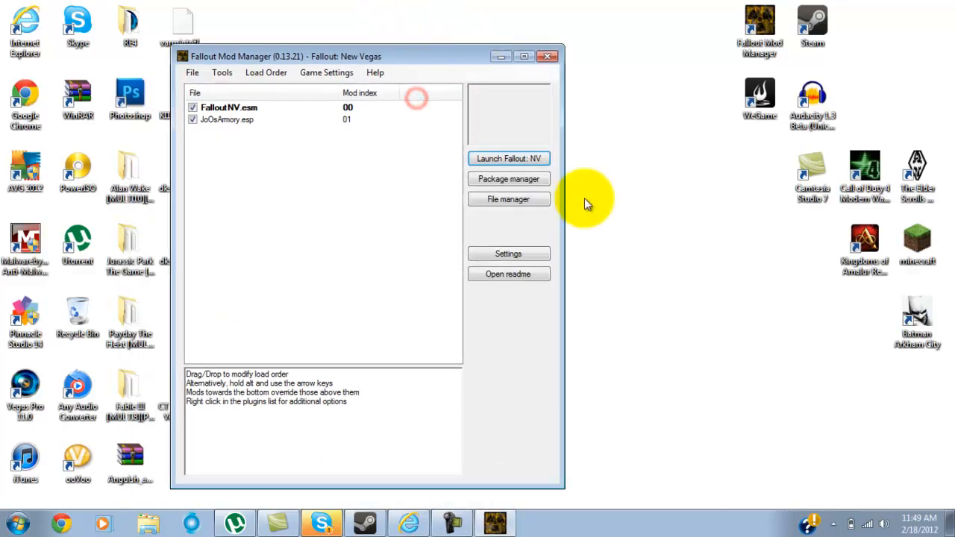
{"action": "left_click", "coordinate": [508, 179]}
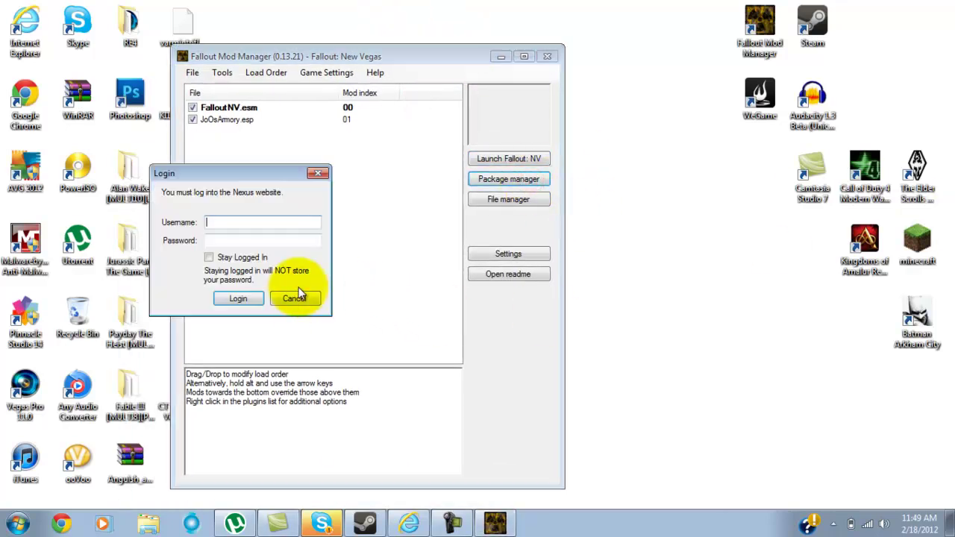
{"action": "left_click", "coordinate": [296, 298]}
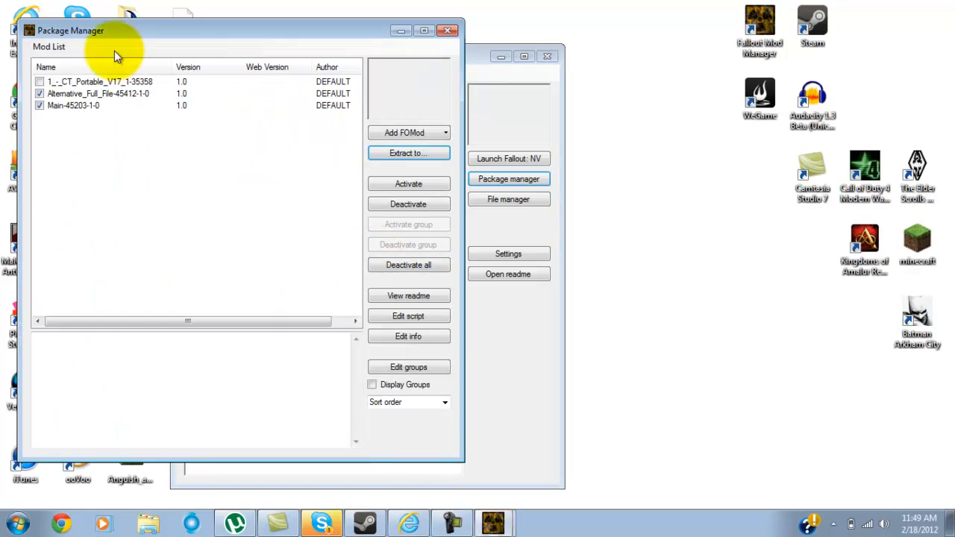
{"action": "left_click", "coordinate": [409, 184]}
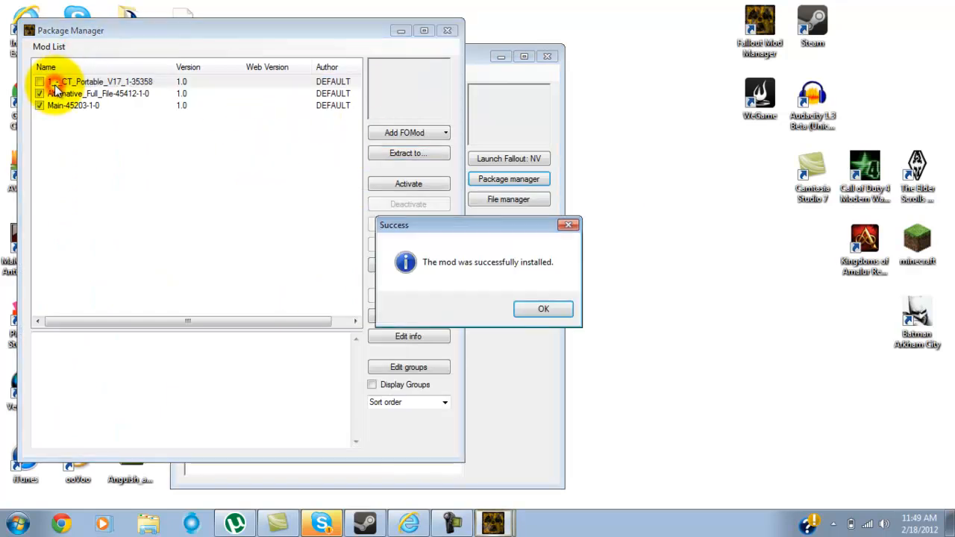
{"action": "left_click", "coordinate": [544, 309]}
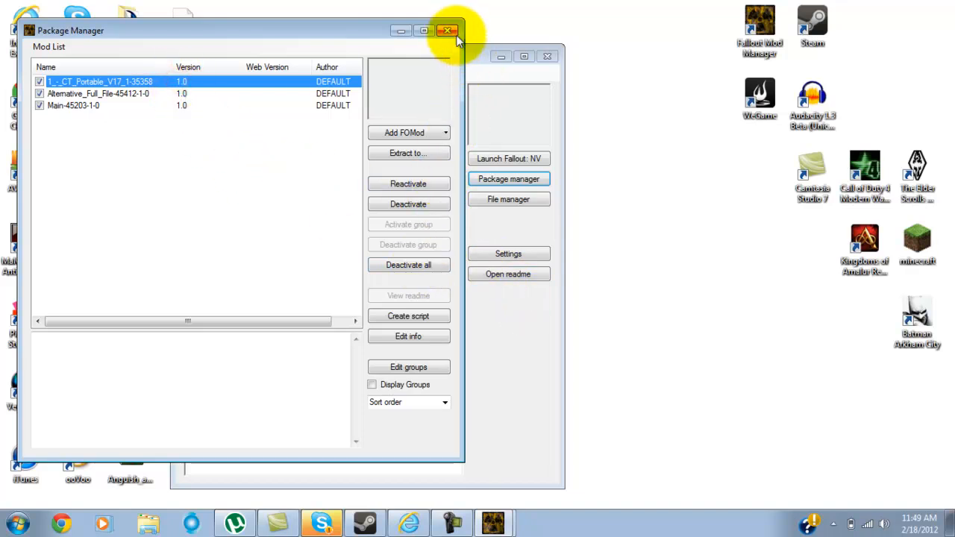
Step: Close the package manager, send the four leftover desktop files to the Recycle Bin and request permanent deletion
{"action": "left_click", "coordinate": [448, 29]}
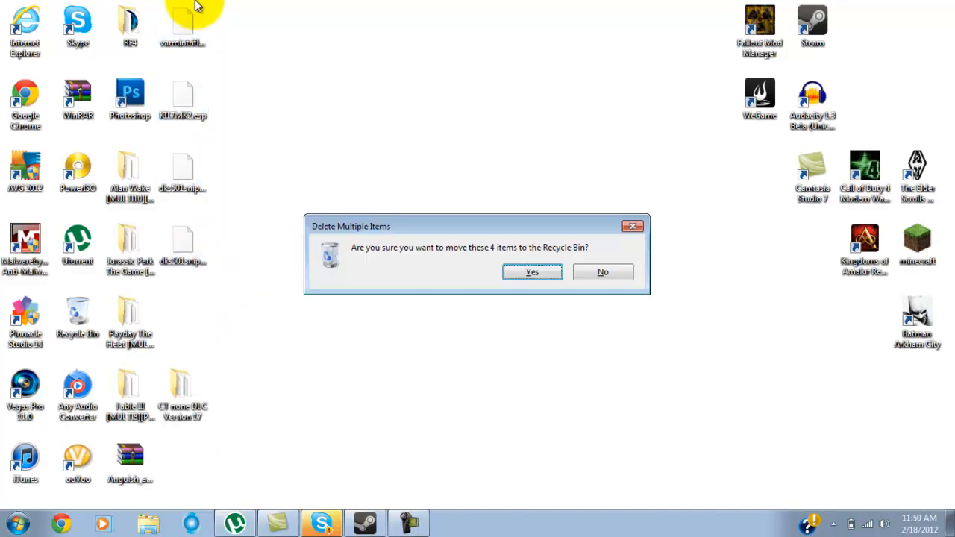
{"action": "left_click", "coordinate": [532, 272]}
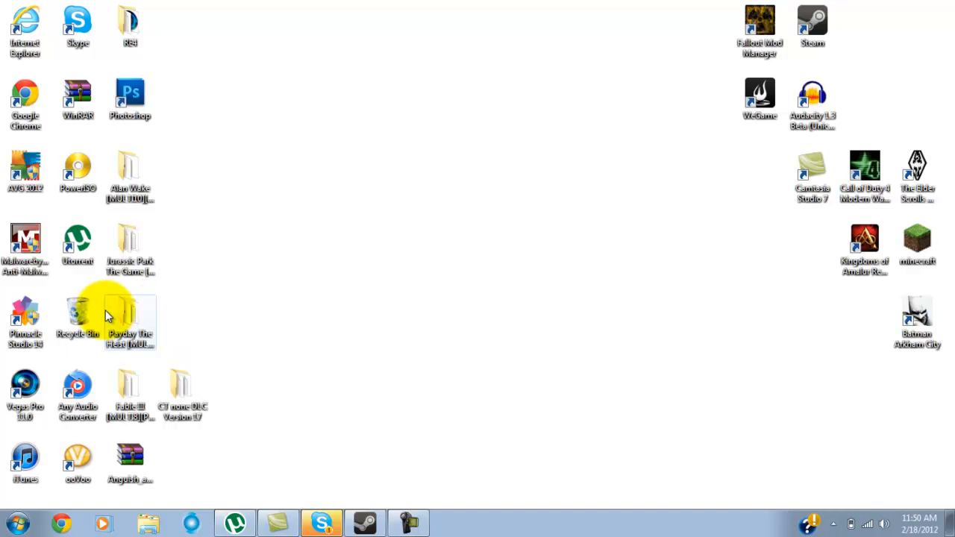
{"action": "key", "text": "Delete"}
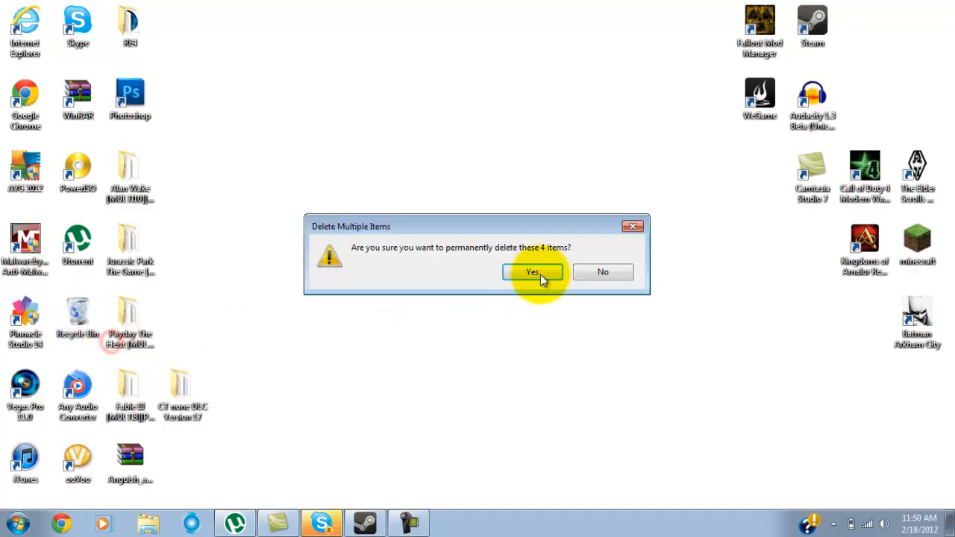
Step: Confirm permanent deletion, then launch Fallout: New Vegas from the Steam Library
{"action": "left_click", "coordinate": [531, 271]}
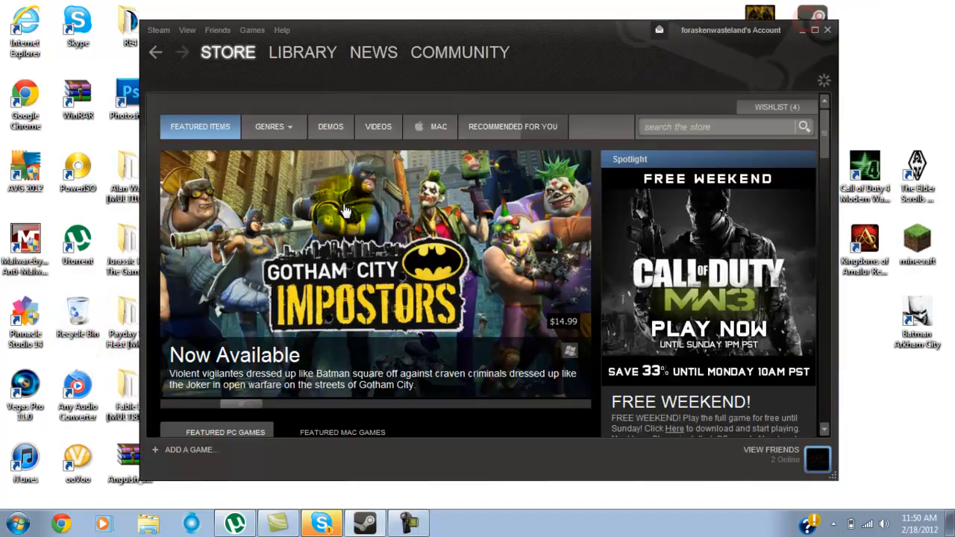
{"action": "left_click", "coordinate": [302, 52]}
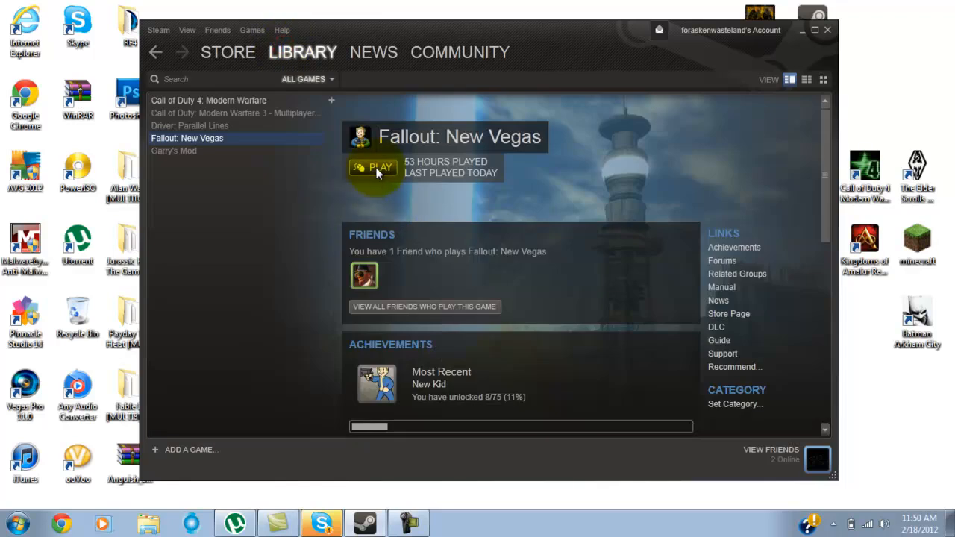
{"action": "left_click", "coordinate": [373, 167]}
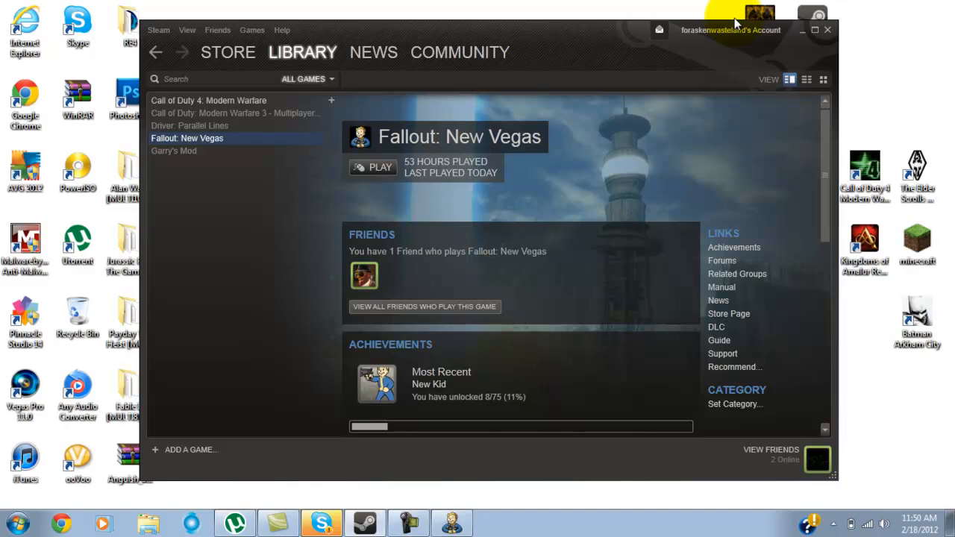
Step: Bring up the Fallout: New Vegas launcher with its play, options and data files choices
{"action": "left_click", "coordinate": [373, 167]}
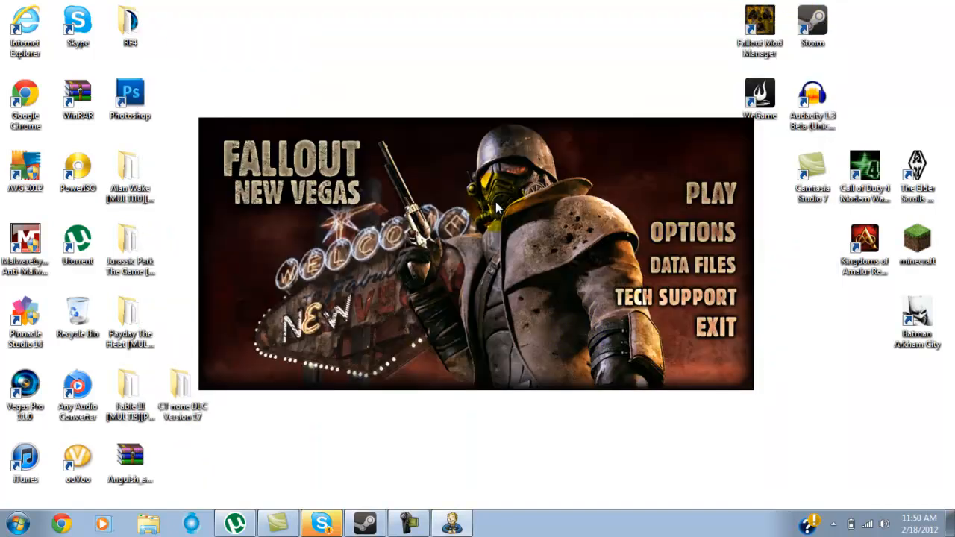
{"action": "mouse_move", "coordinate": [424, 8]}
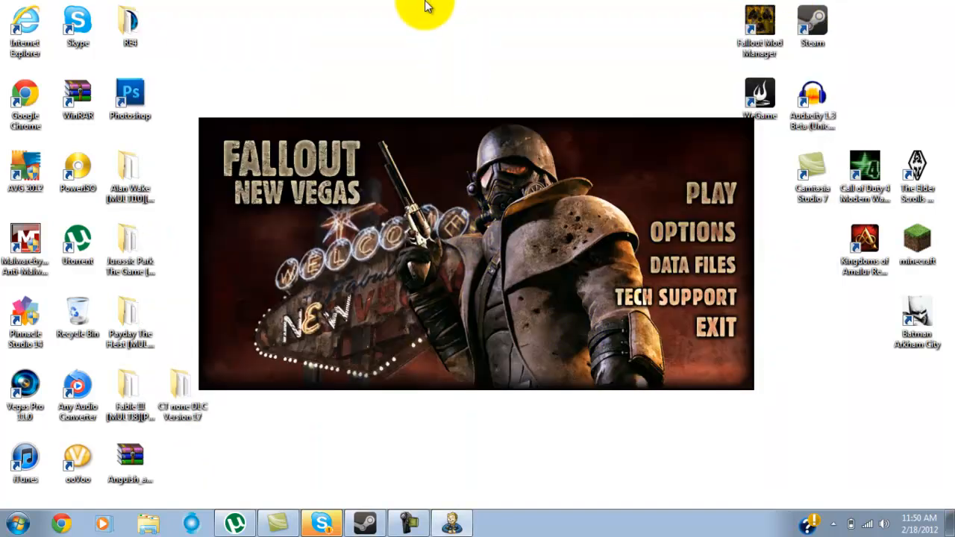
{"action": "mouse_move", "coordinate": [436, 78]}
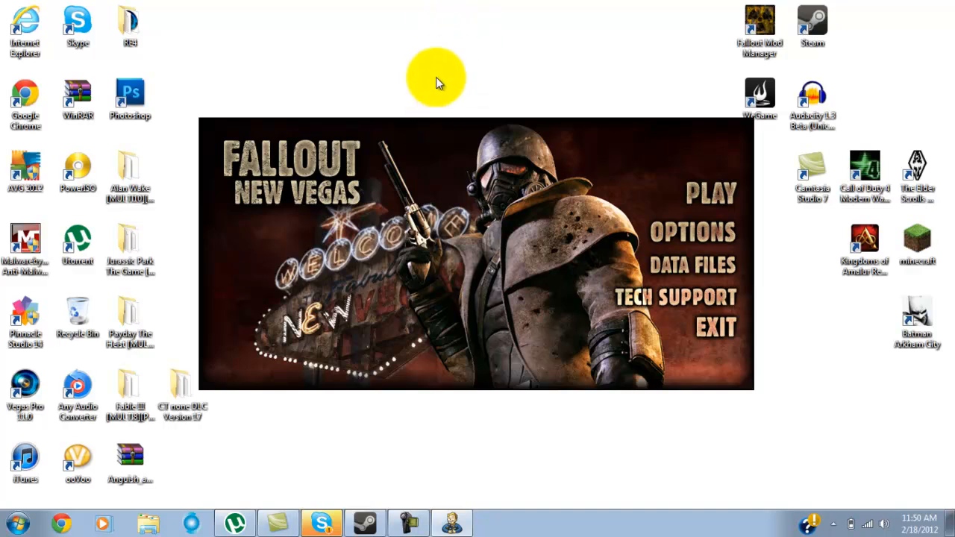
{"action": "mouse_move", "coordinate": [425, 523]}
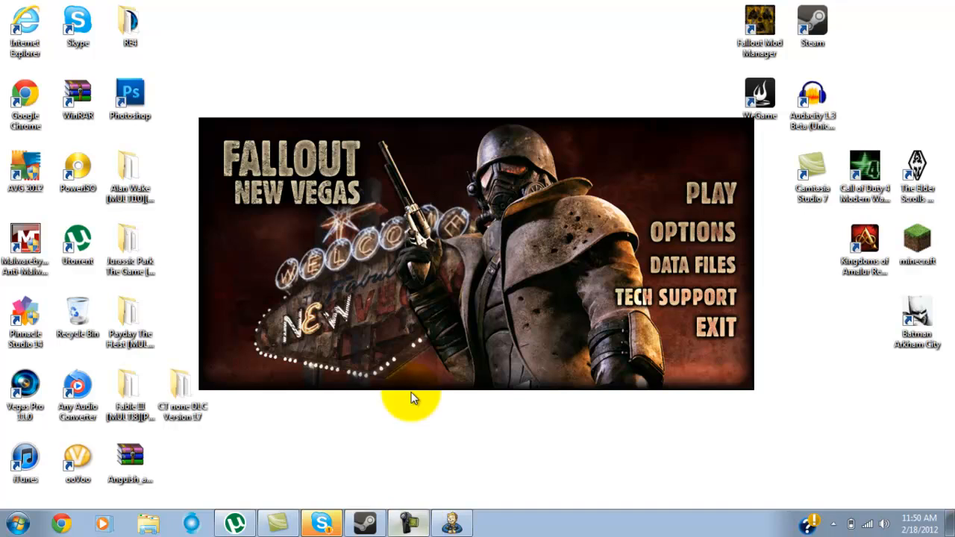
{"action": "mouse_move", "coordinate": [758, 97]}
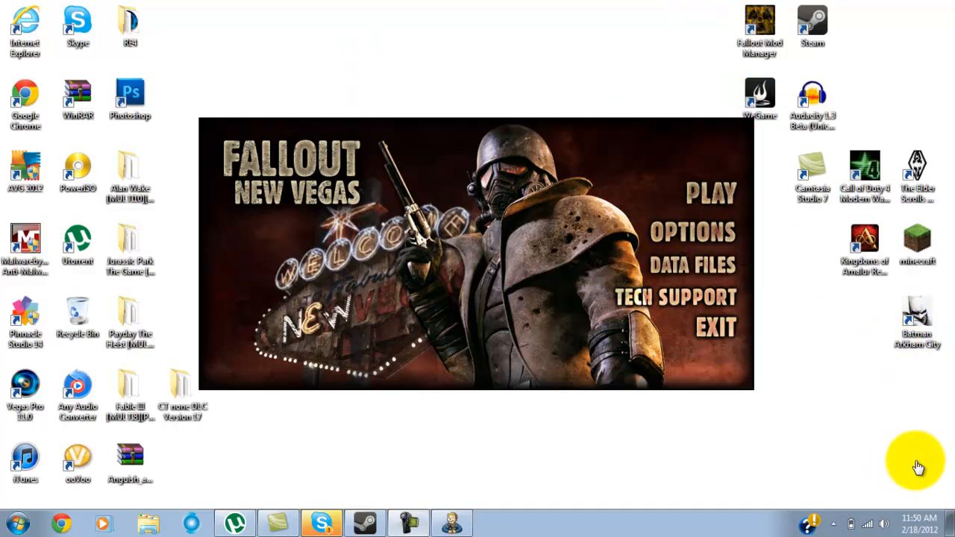
{"action": "mouse_move", "coordinate": [911, 462]}
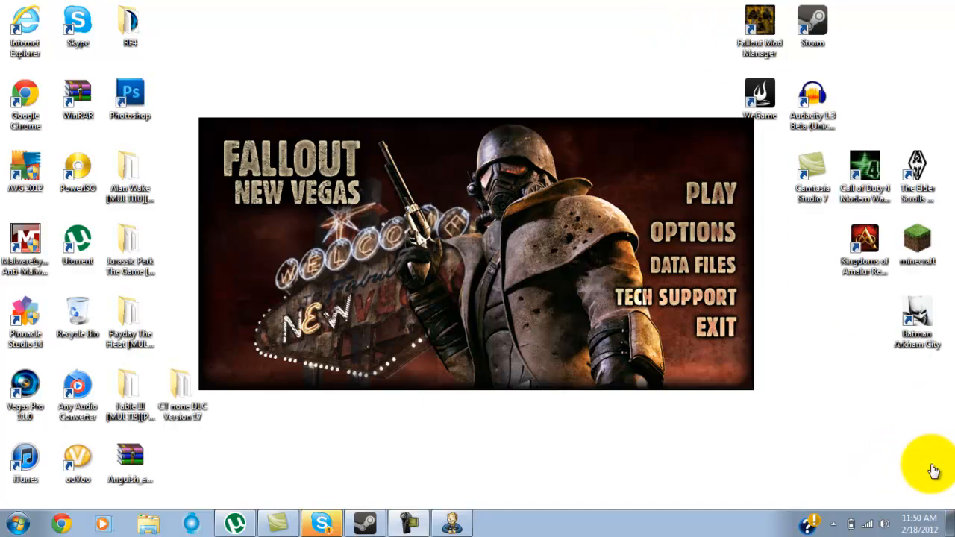
{"action": "mouse_move", "coordinate": [932, 463]}
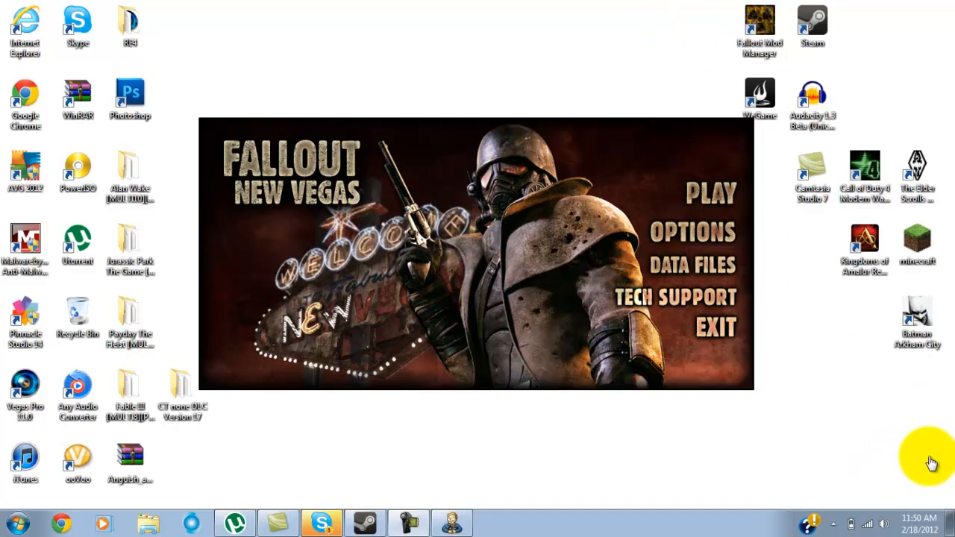